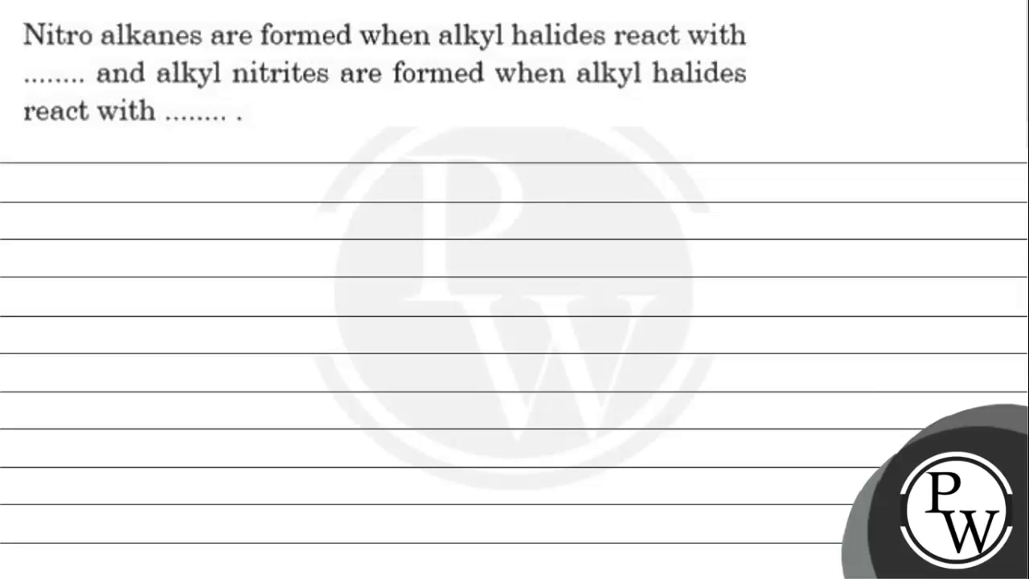
Highlight the question in yellow and write 'Key concept: Substitution reaction' and R-Cl in red.
{"action": "left_click_drag", "start_coordinate": [48, 35], "coordinate": [341, 35]}
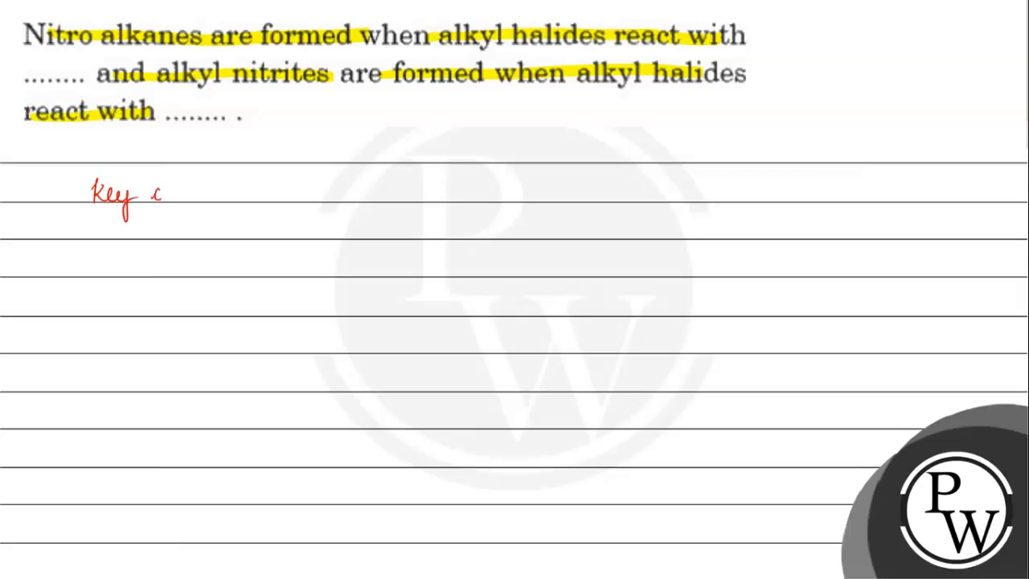
{"action": "type", "text": "concept :"}
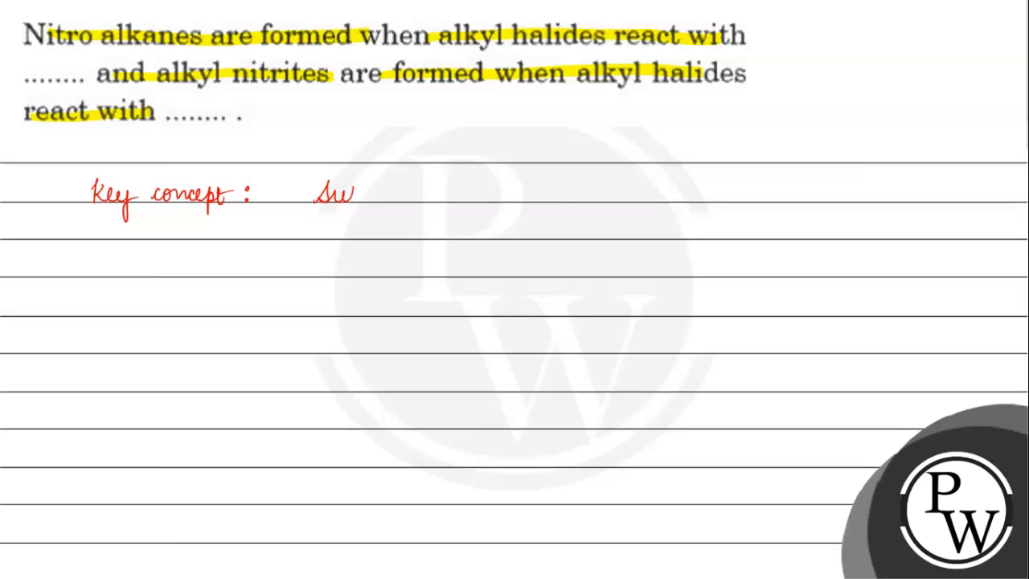
{"action": "type", "text": "Substitution reaction"}
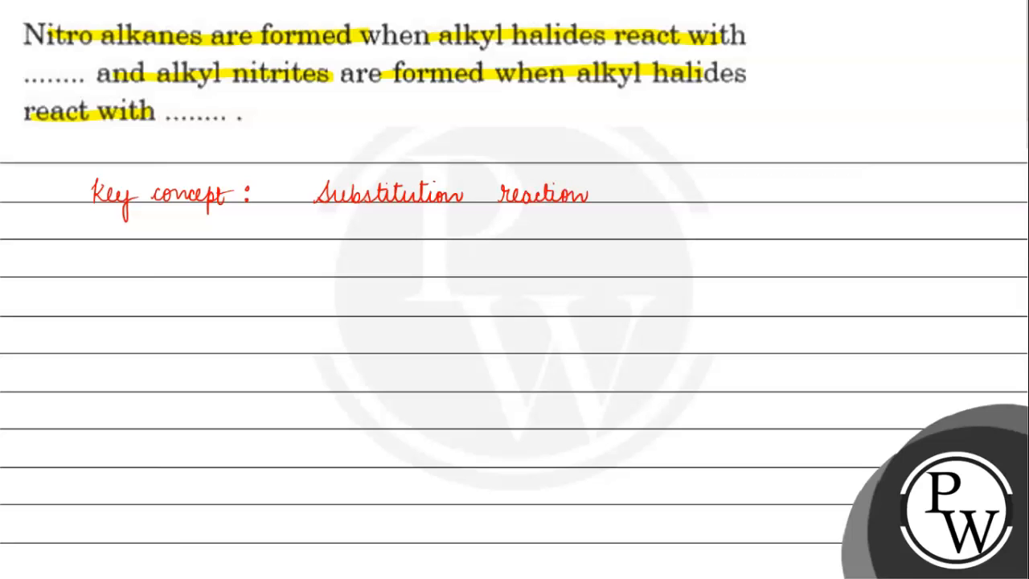
{"action": "type", "text": "R-Cl"}
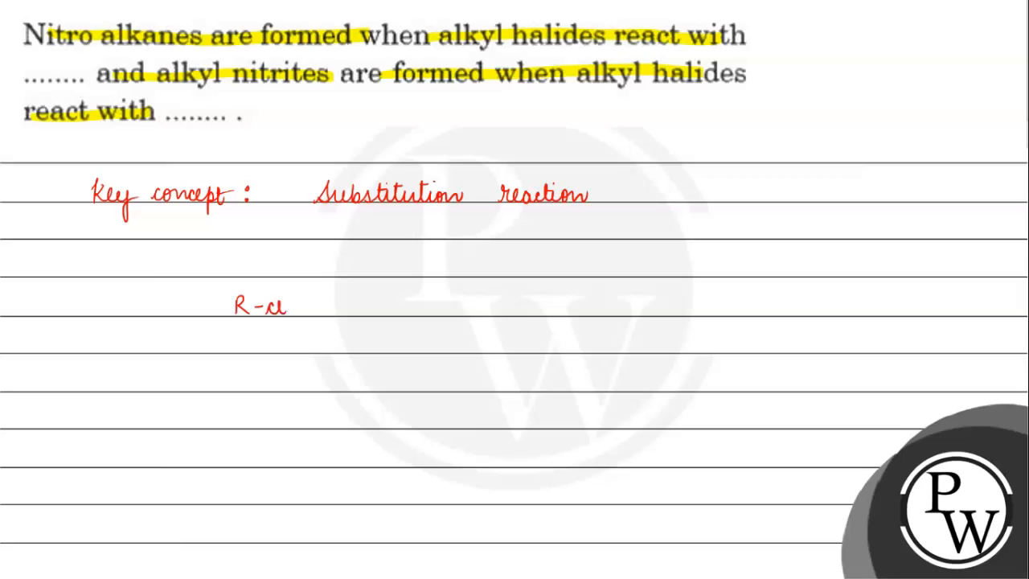
Write R-Cl + Nu⁻ → R-Nu + Cl⁻ with curved arrows for nucleophile attack and chloride leaving.
{"action": "type", "text": "+"}
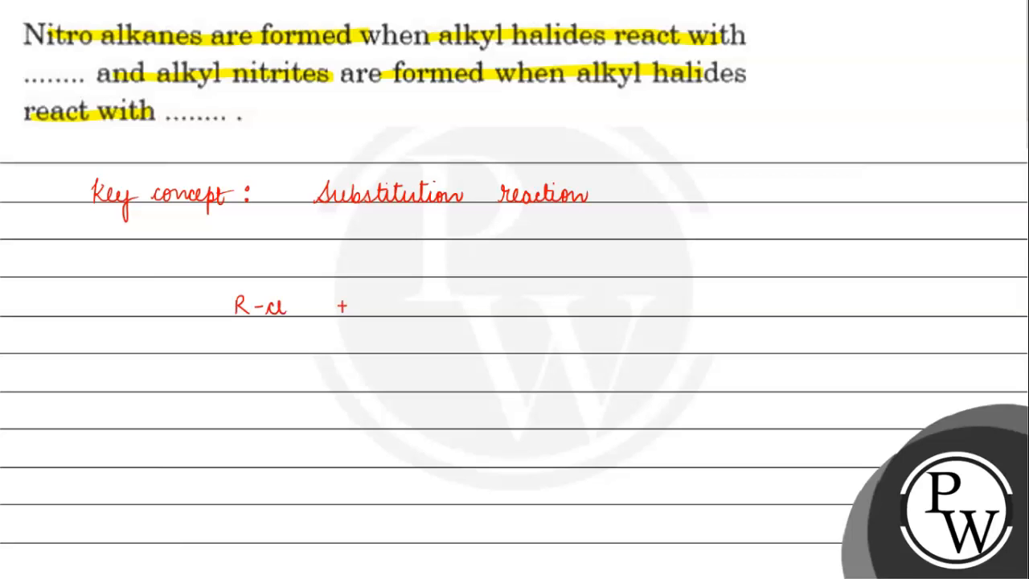
{"action": "type", "text": "Nu⊖"}
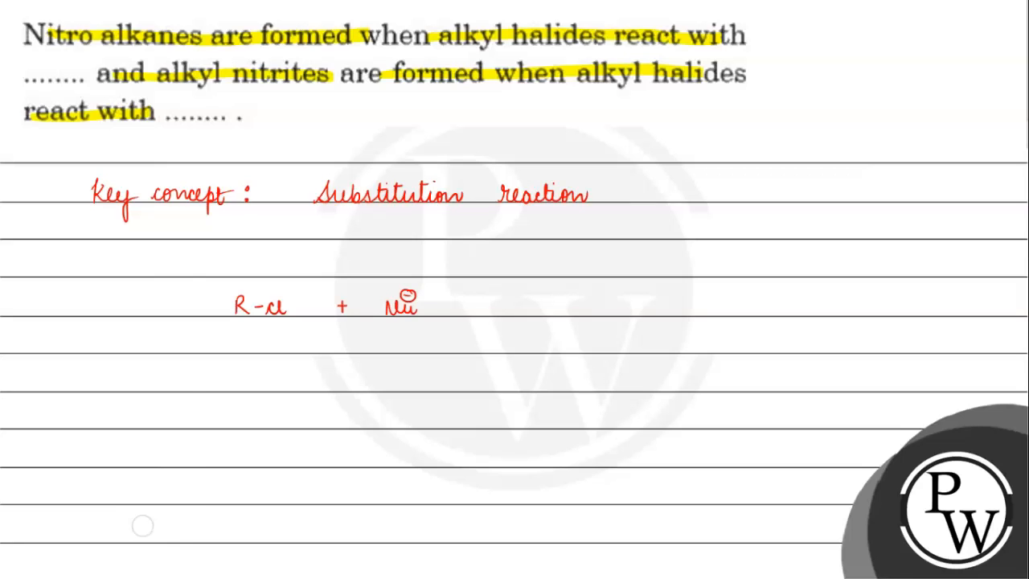
{"action": "left_click_drag", "start_coordinate": [402, 289], "coordinate": [249, 303]}
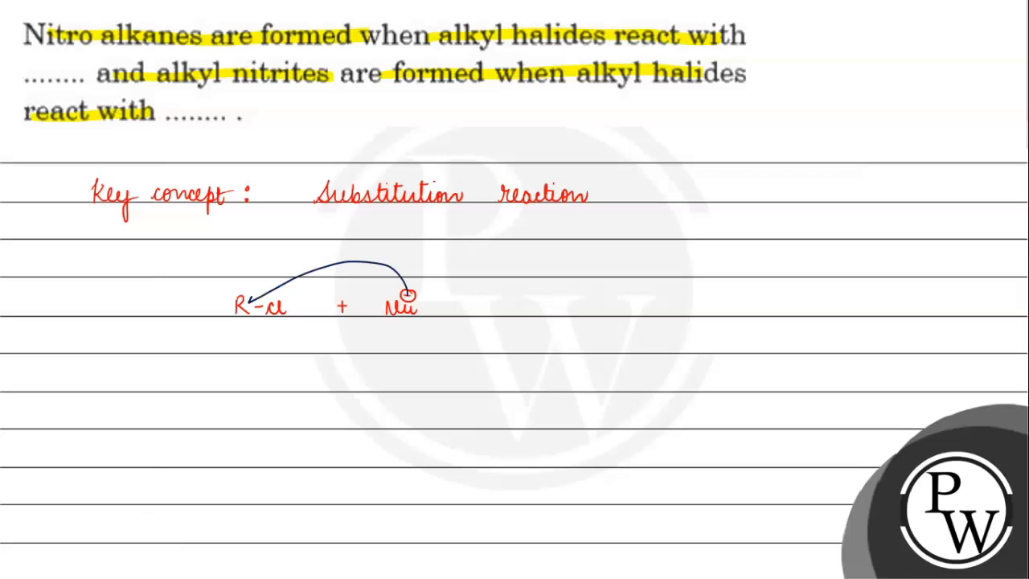
{"action": "left_click_drag", "start_coordinate": [257, 309], "coordinate": [273, 338]}
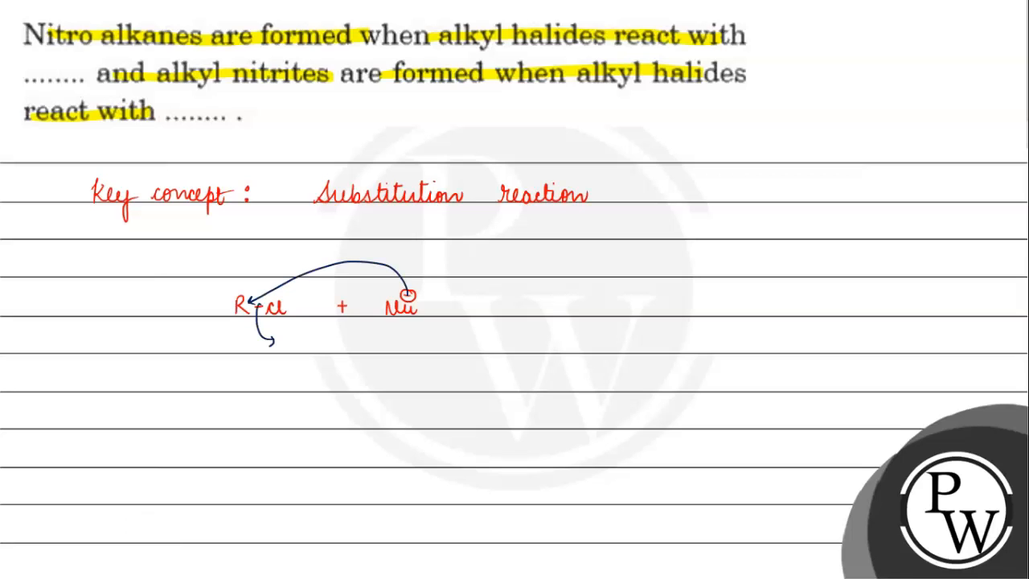
{"action": "left_click_drag", "start_coordinate": [453, 308], "coordinate": [517, 306]}
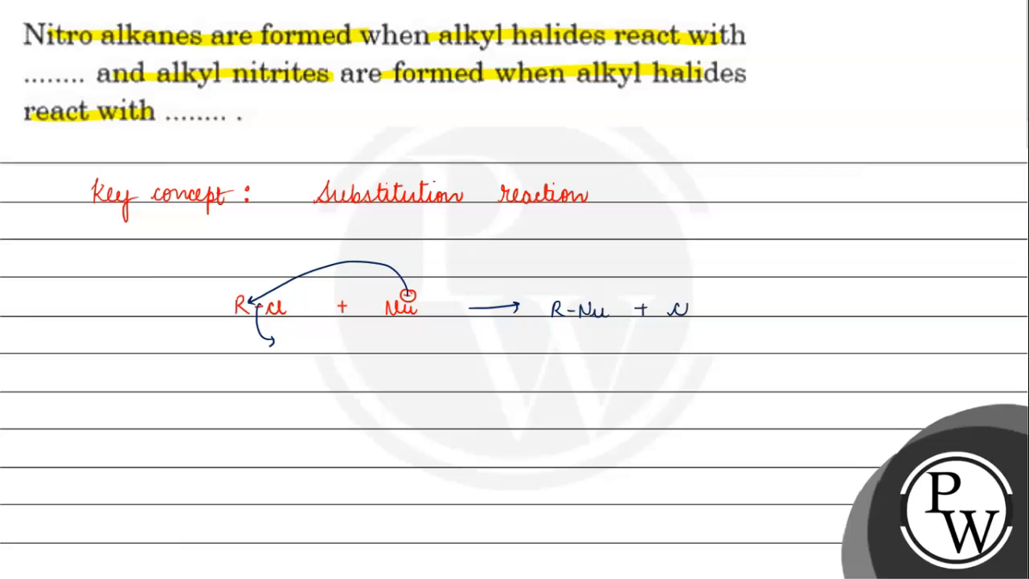
{"action": "left_click", "coordinate": [683, 307]}
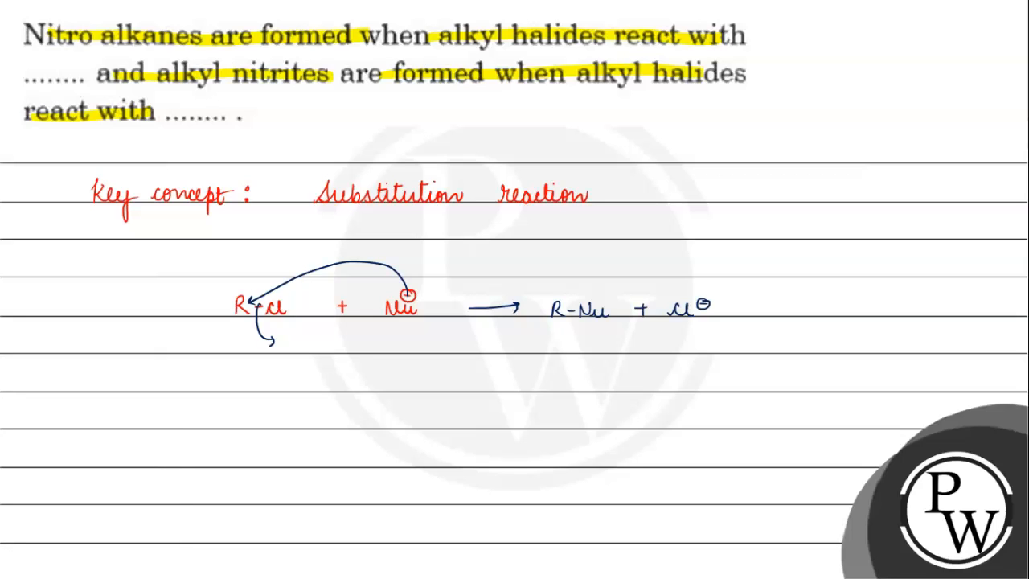
Write the example CH3-Cl + KNO2 → CH3-O-N=O labelled methyl nitrite, then start a blank page.
{"action": "type", "text": "Cu"}
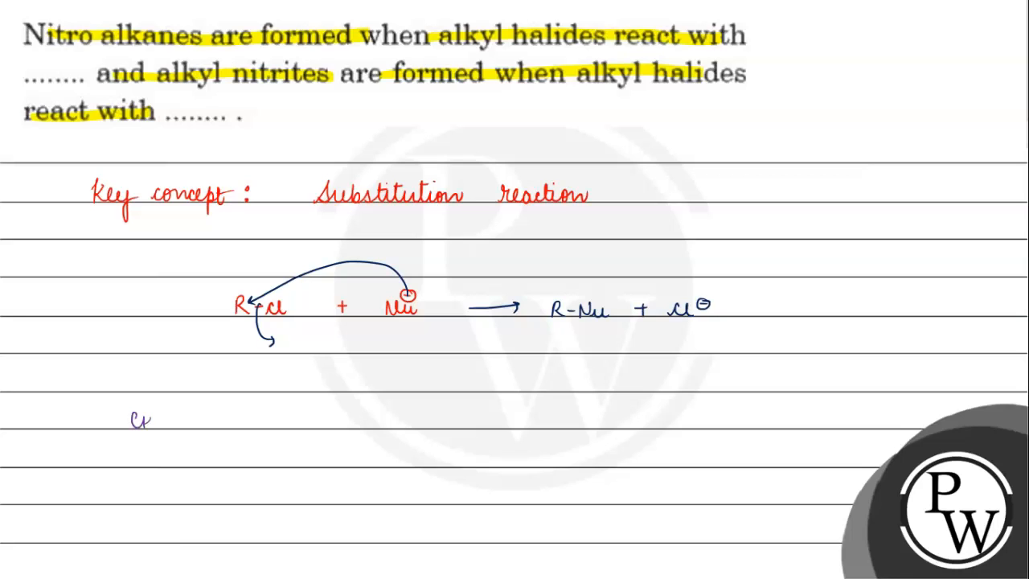
{"action": "type", "text": "CH3-Cl"}
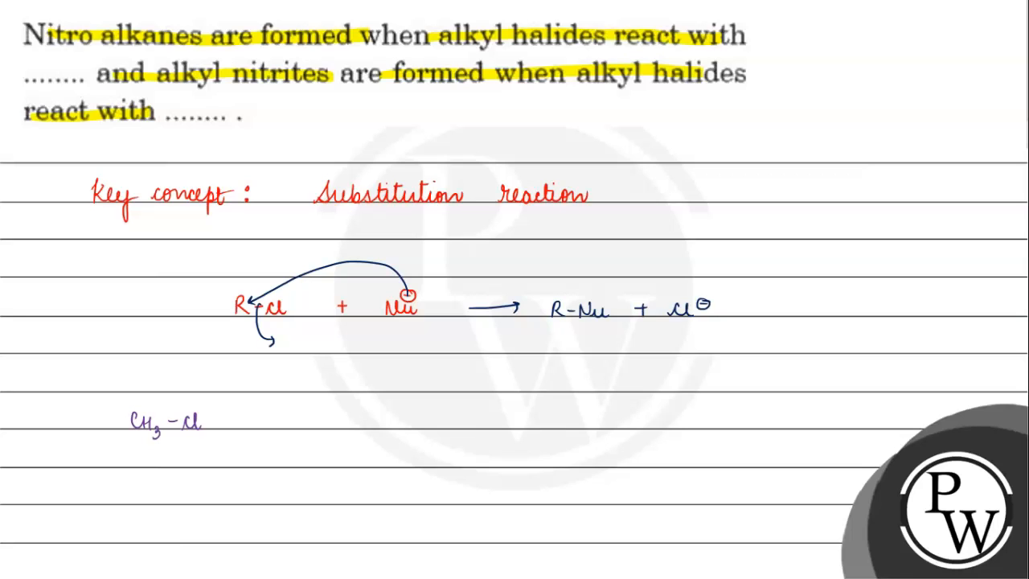
{"action": "type", "text": "+ |"}
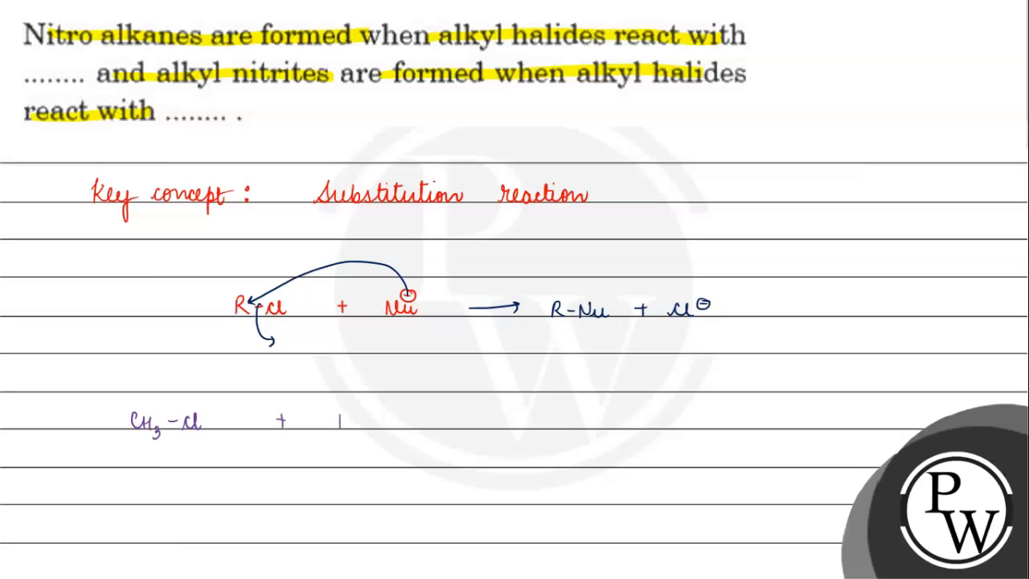
{"action": "type", "text": "KNO2 → CH3-O-N"}
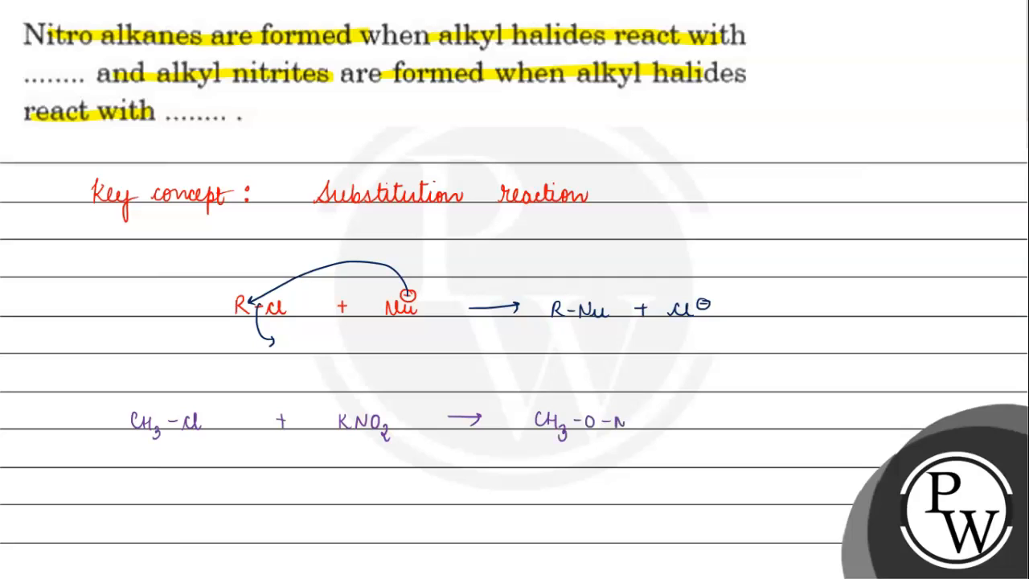
{"action": "type", "text": "=O"}
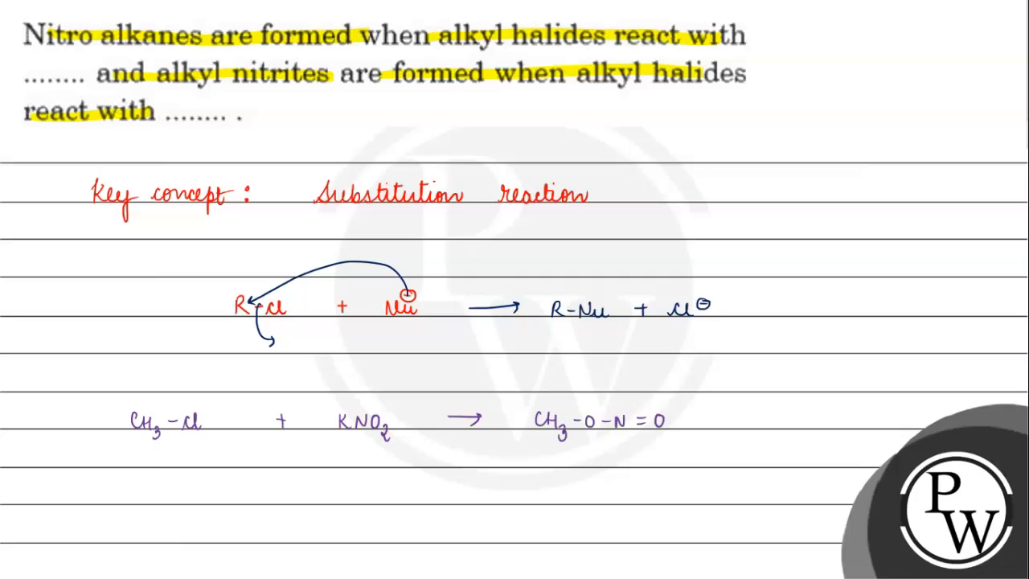
{"action": "type", "text": "Methy"}
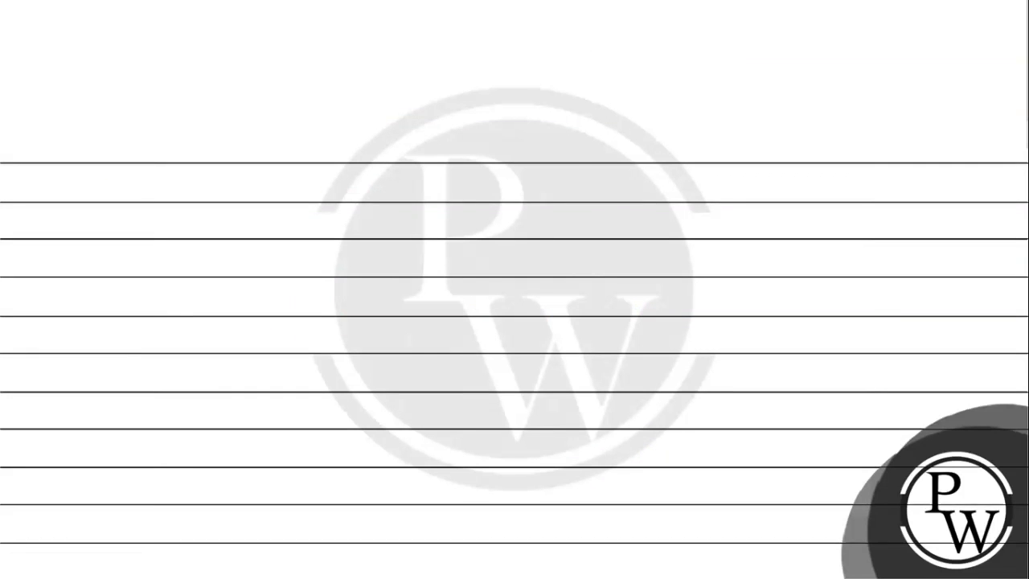
Write CH3-Cl + AgNO2 → CH3-NO2 and label the product Nitromethane.
{"action": "type", "text": "CH3-Cl"}
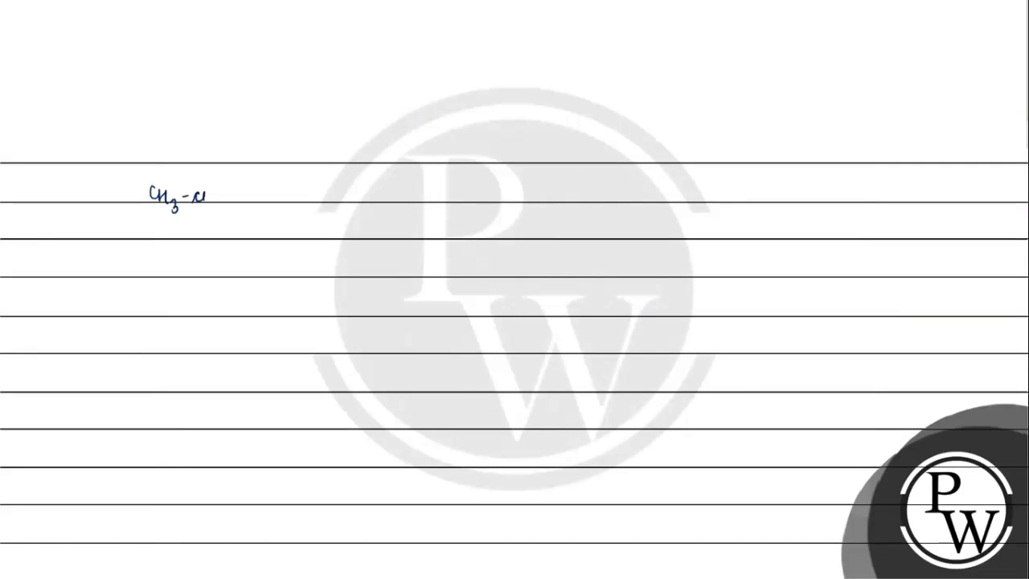
{"action": "type", "text": "+ A"}
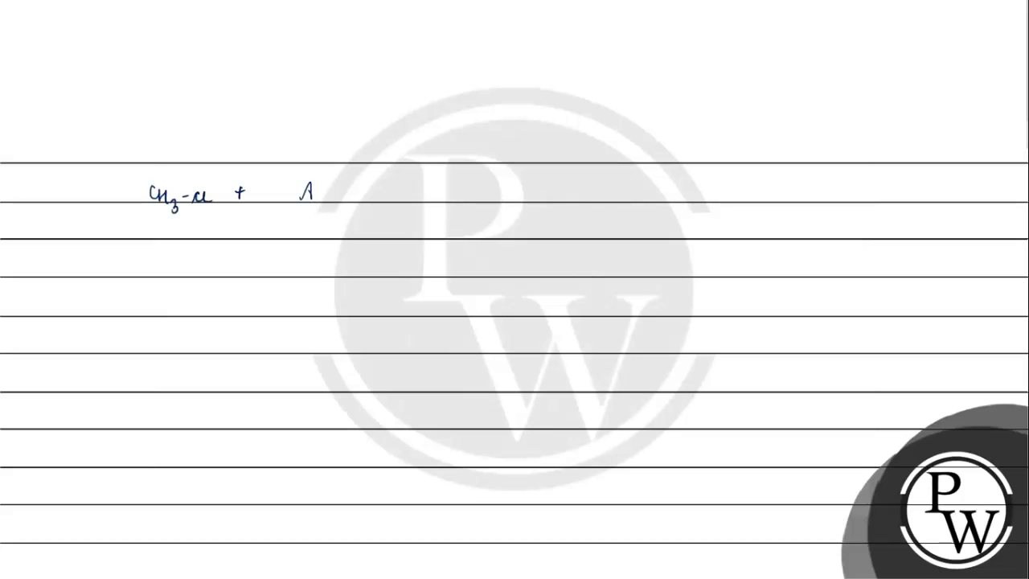
{"action": "type", "text": "AgNO2"}
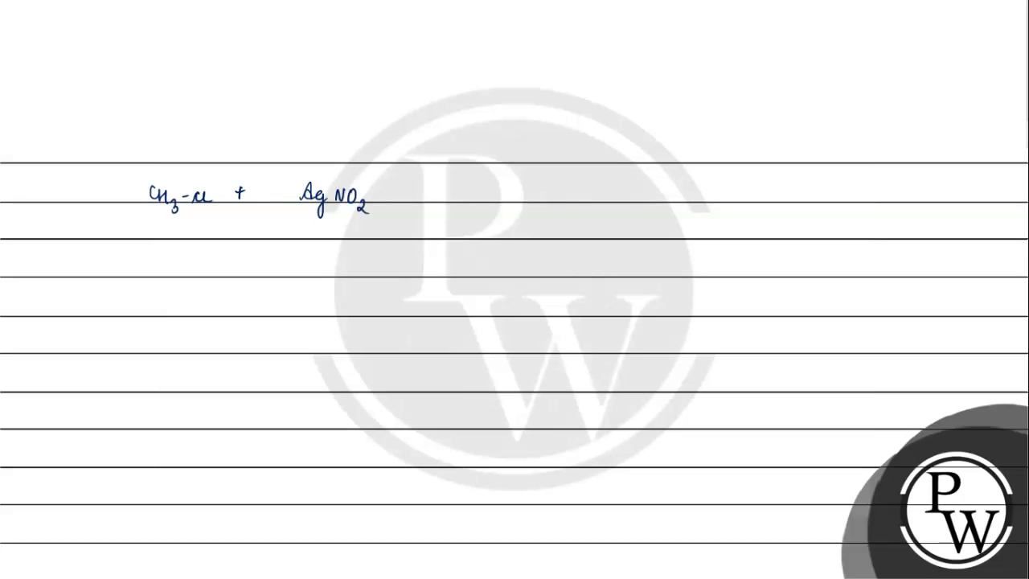
{"action": "type", "text": "CH3"}
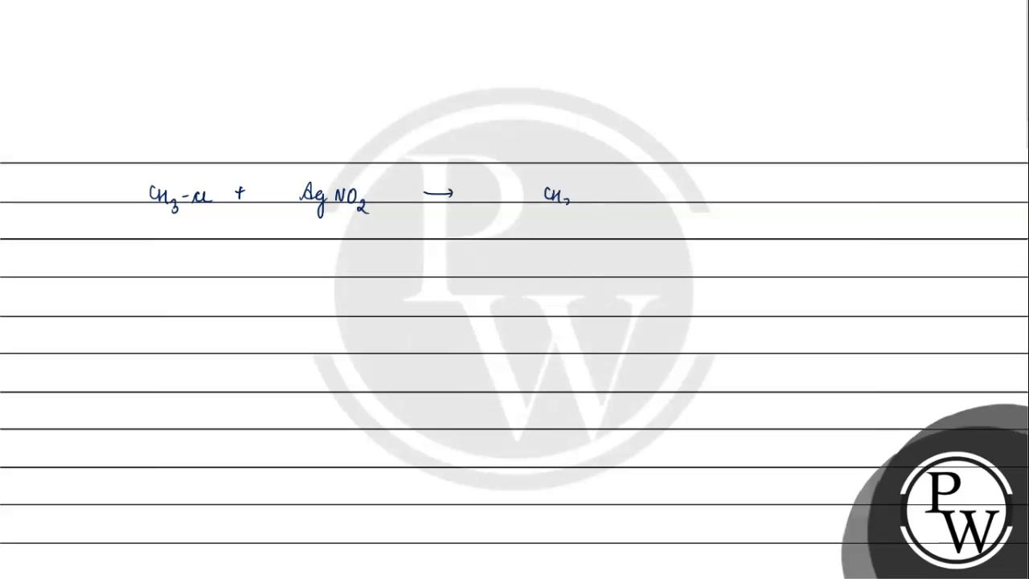
{"action": "type", "text": "-N=O→O"}
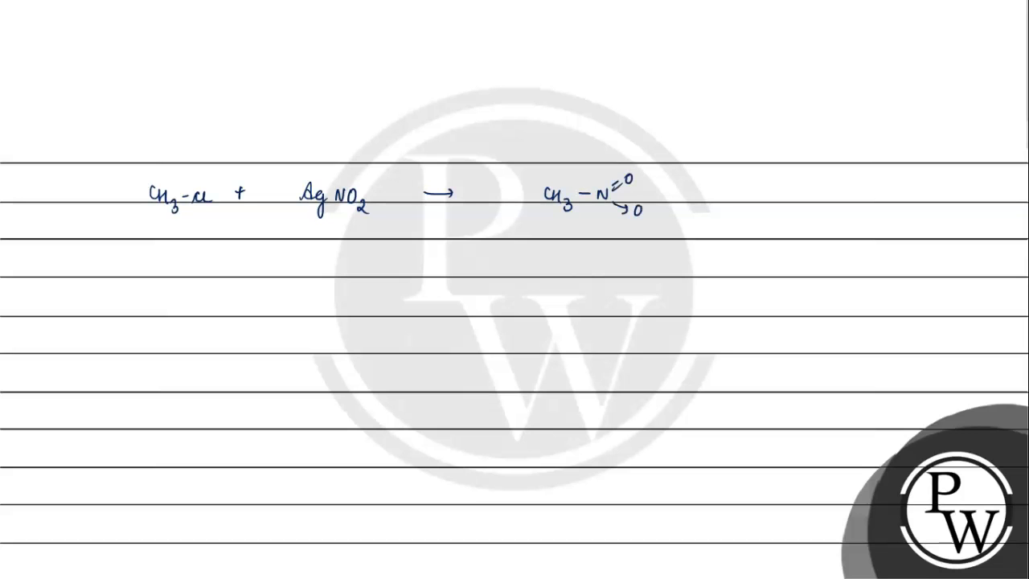
{"action": "type", "text": "Nu"}
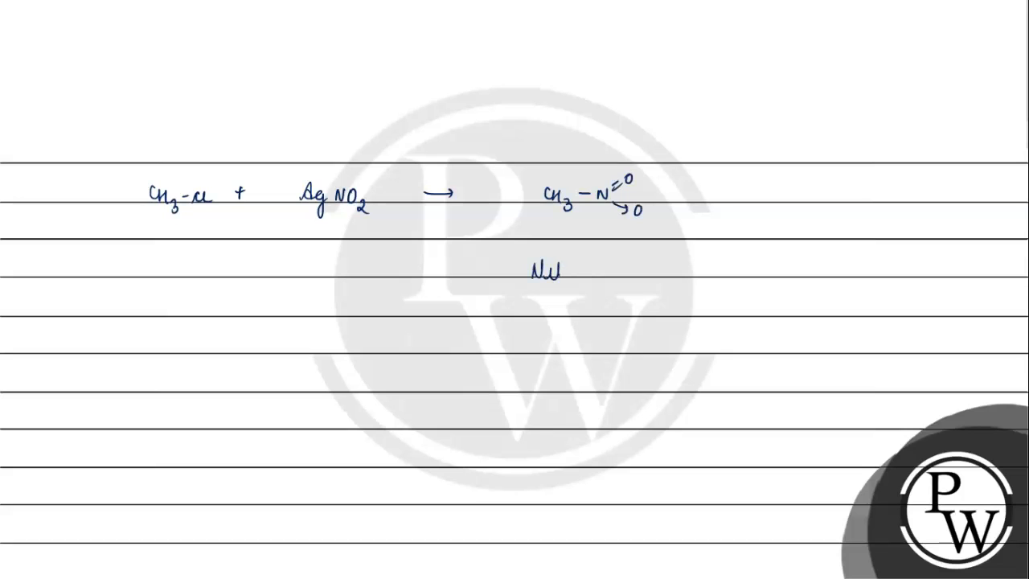
{"action": "type", "text": "Nitromethane"}
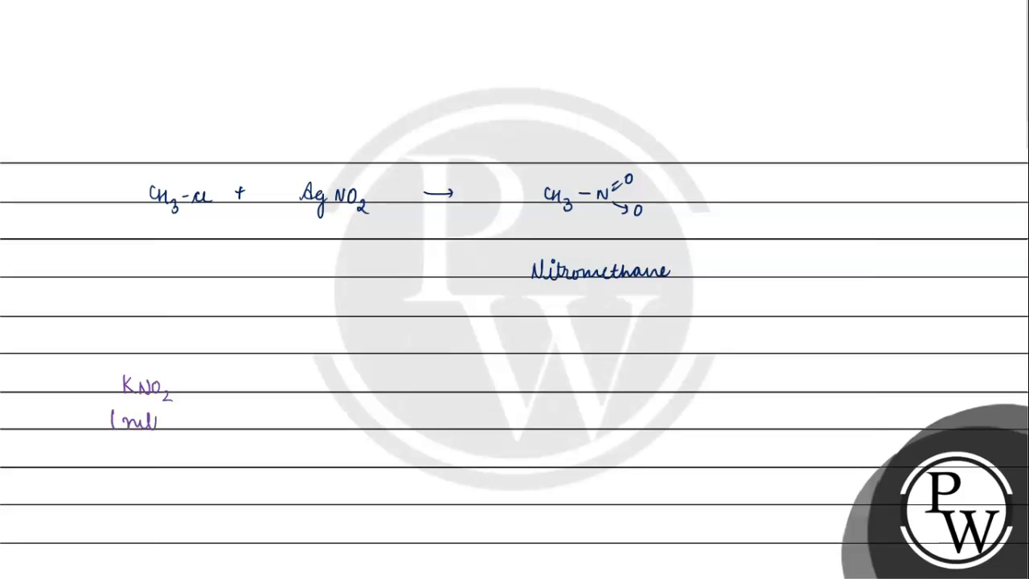
Note KNO2 as giving nitrite and AgNO2 as giving Nitro, marking KNO2 ionic in red.
{"action": "type", "text": "nitrite)"}
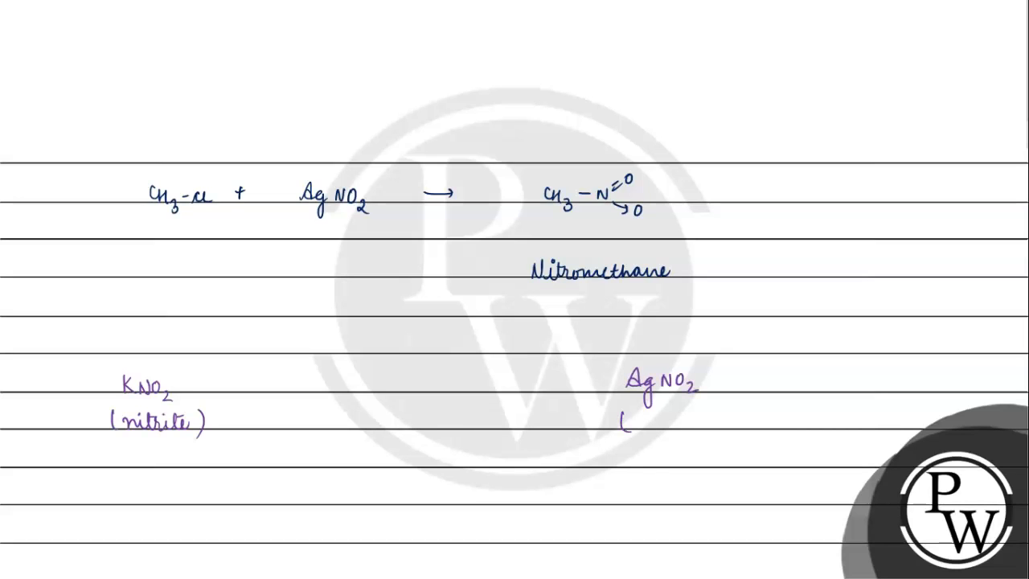
{"action": "type", "text": "Nitro)"}
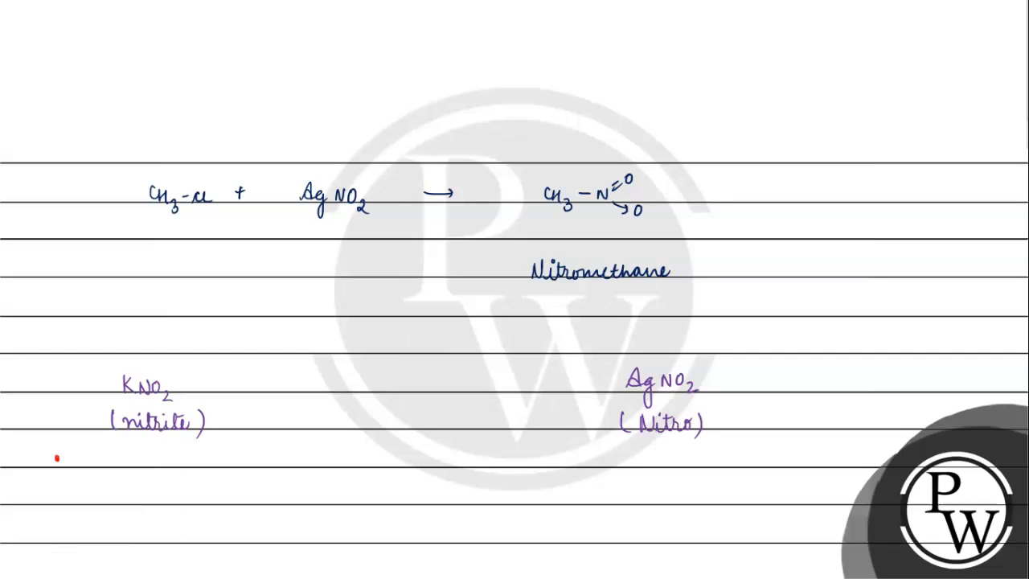
{"action": "type", "text": "Ionic"}
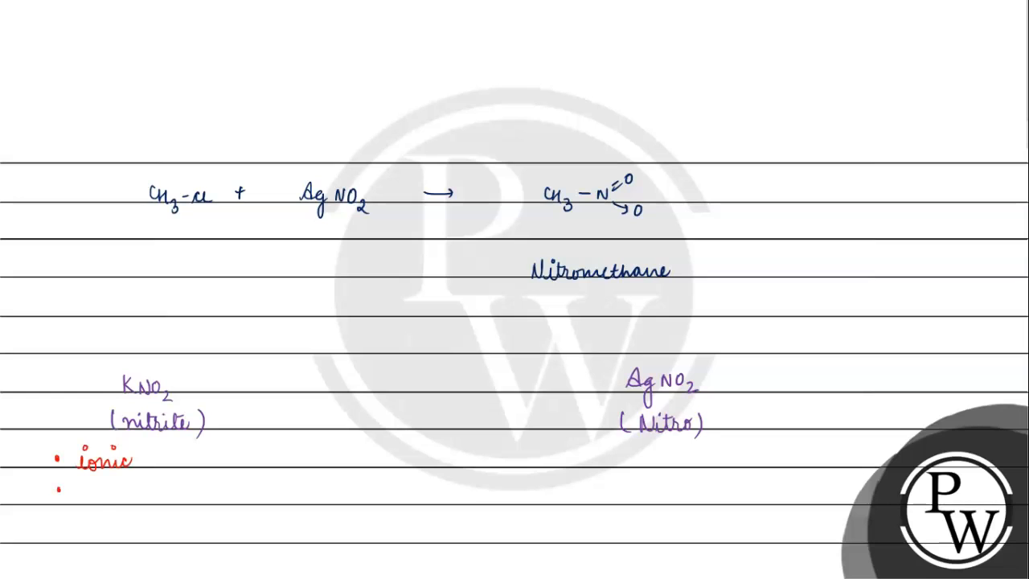
Write KNO2's ionic form K⊕ ⊖O–N=O and begin the CH3 substrate below.
{"action": "type", "text": "K⊕"}
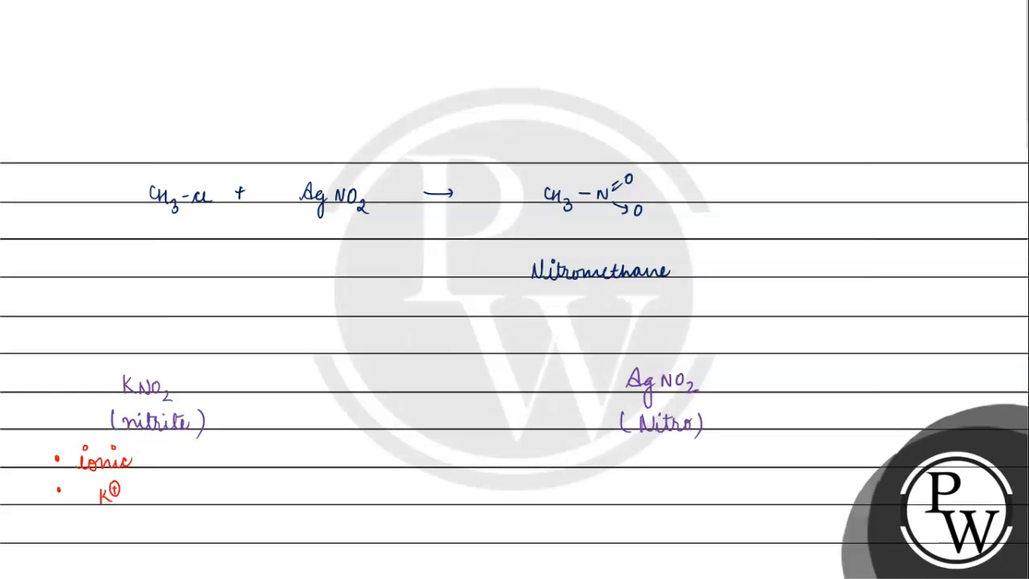
{"action": "type", "text": "O-N=O"}
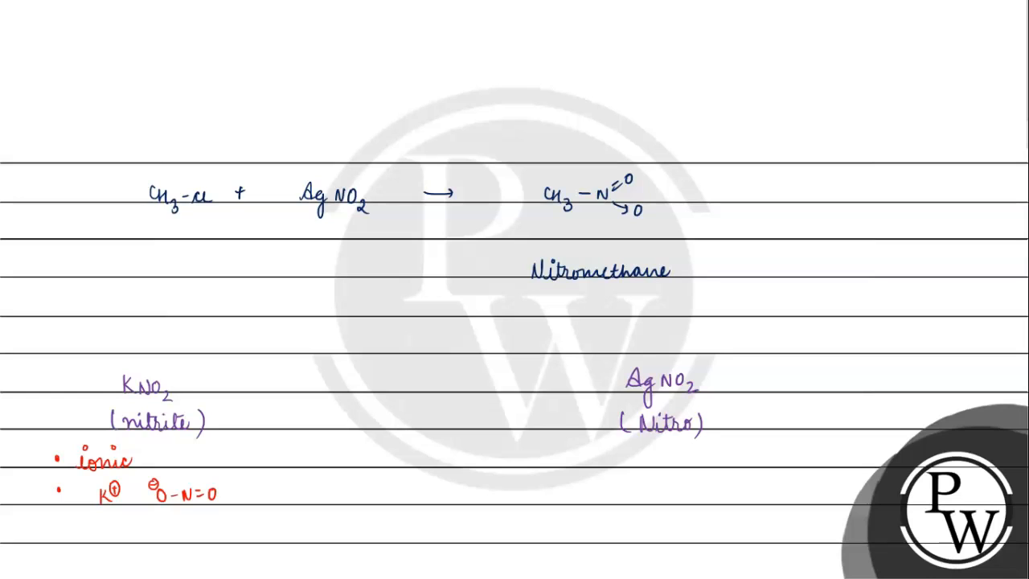
{"action": "type", "text": "CH"}
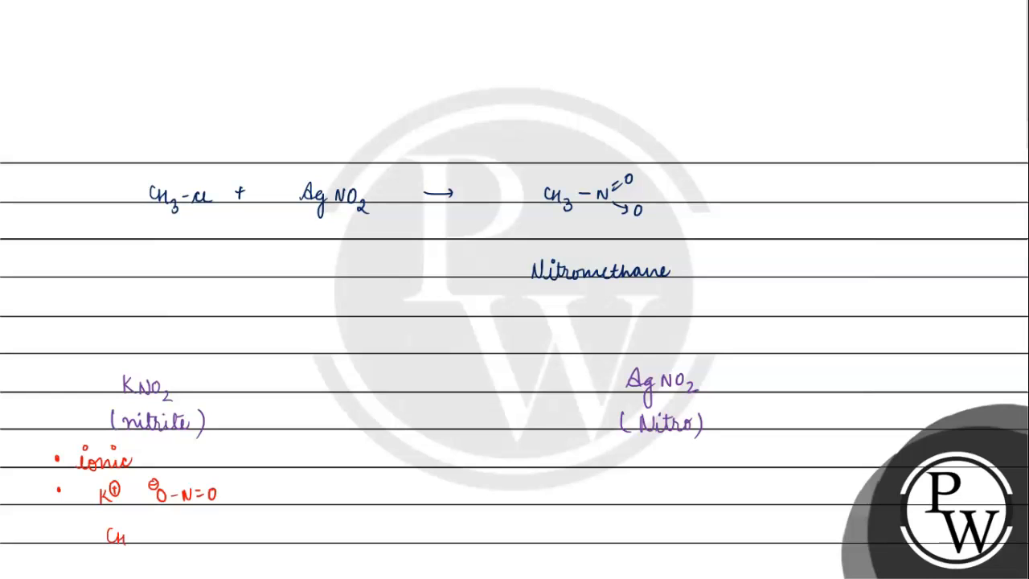
Write the mechanism CH3–Cl + ⊖O–N=O → CH3–O–N=O with curved arrows from oxygen to carbon.
{"action": "type", "text": "CH3-Cl +"}
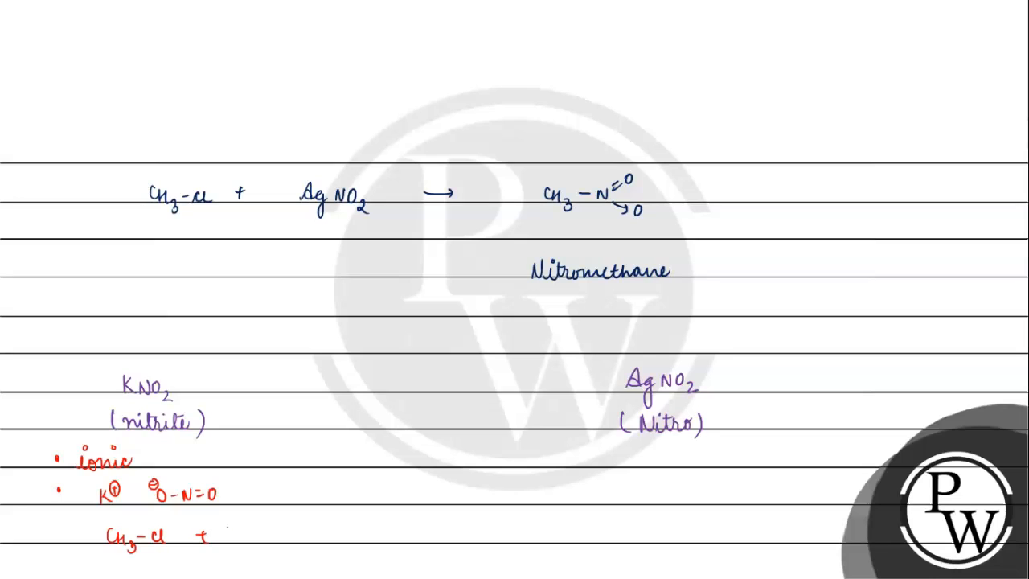
{"action": "type", "text": "O-N-"}
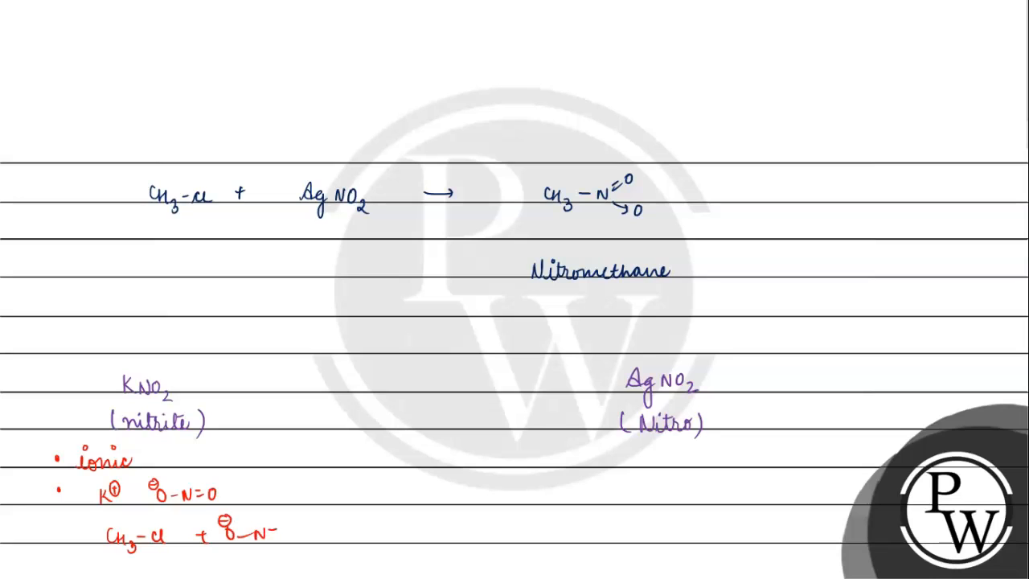
{"action": "left_click", "coordinate": [70, 563]}
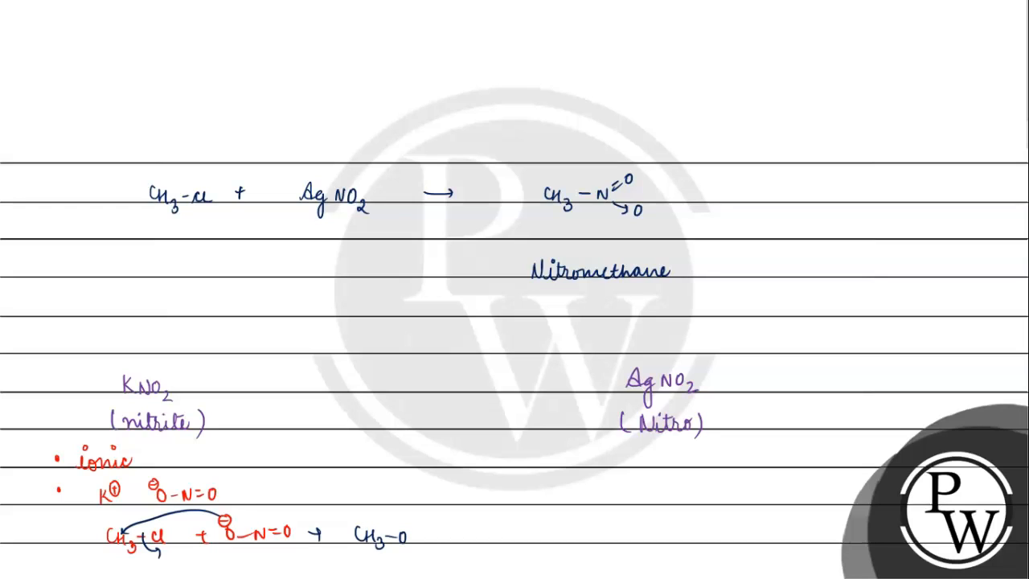
{"action": "type", "text": "-N=O"}
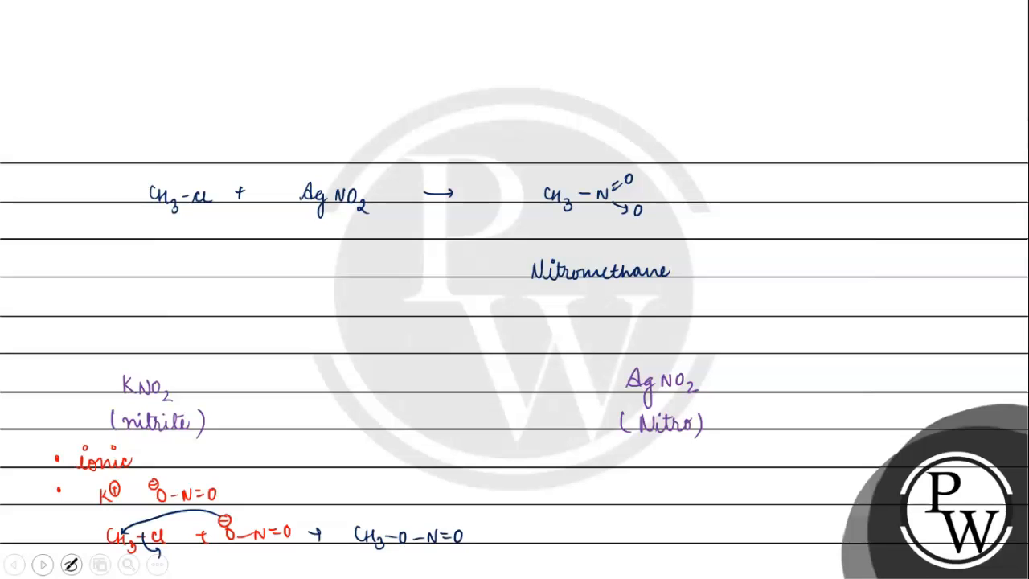
{"action": "left_click", "coordinate": [71, 563]}
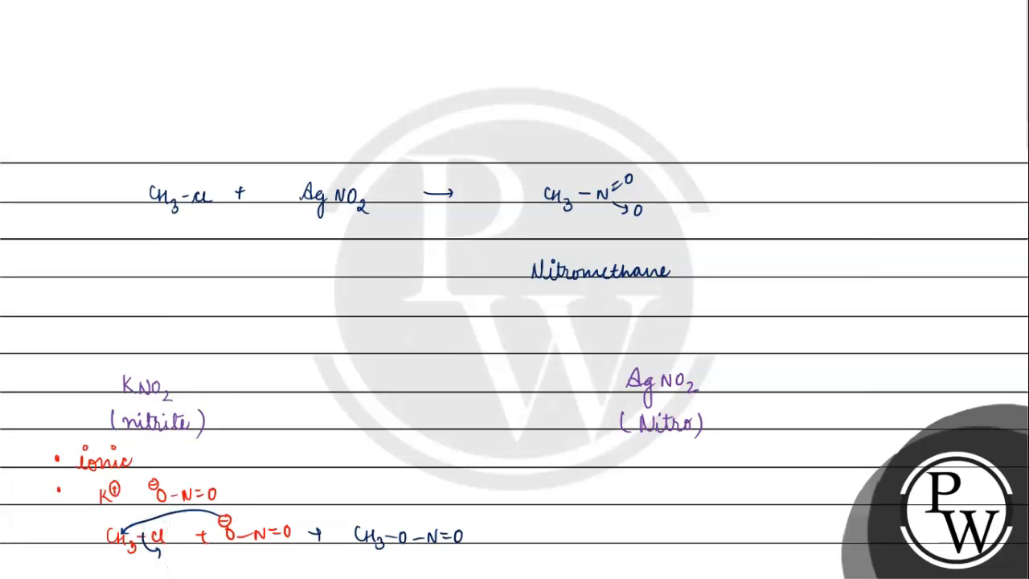
{"action": "left_click", "coordinate": [71, 562]}
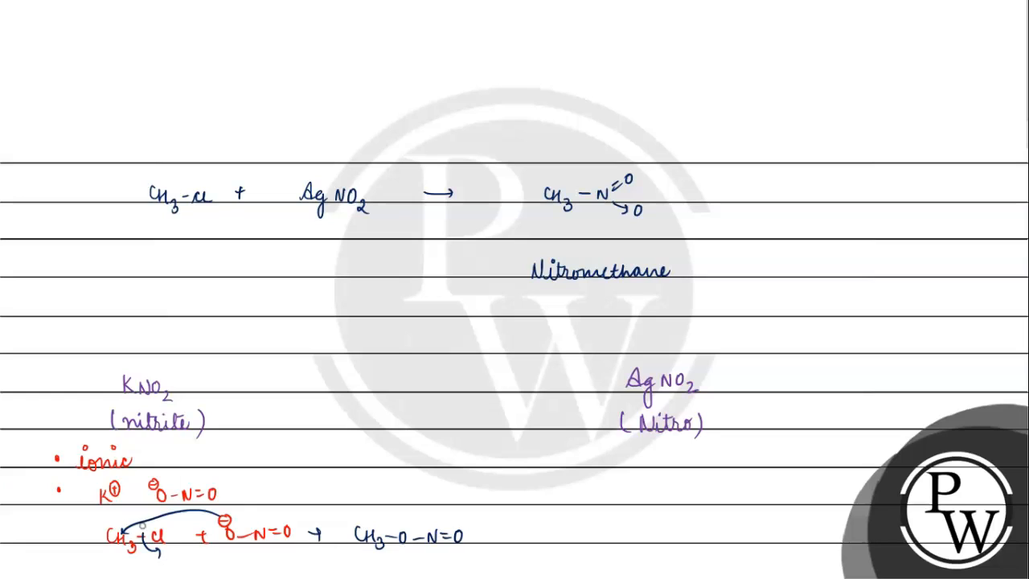
Under AgNO2 note Ag–O as covalent and write the structure Ag–O–N=O.
{"action": "type", "text": "Ag -O =>"}
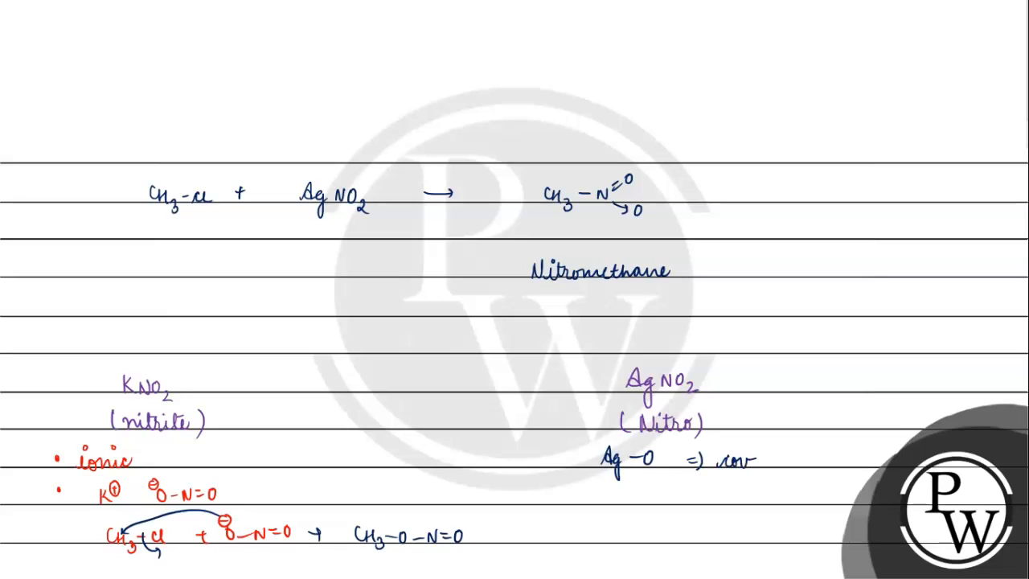
{"action": "type", "text": "covalent"}
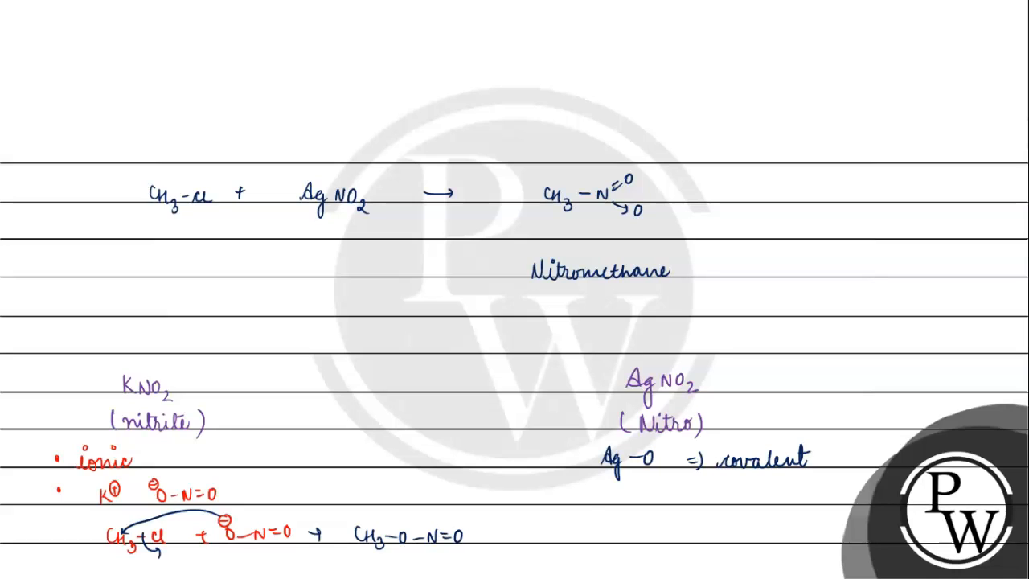
{"action": "type", "text": "Ag -O"}
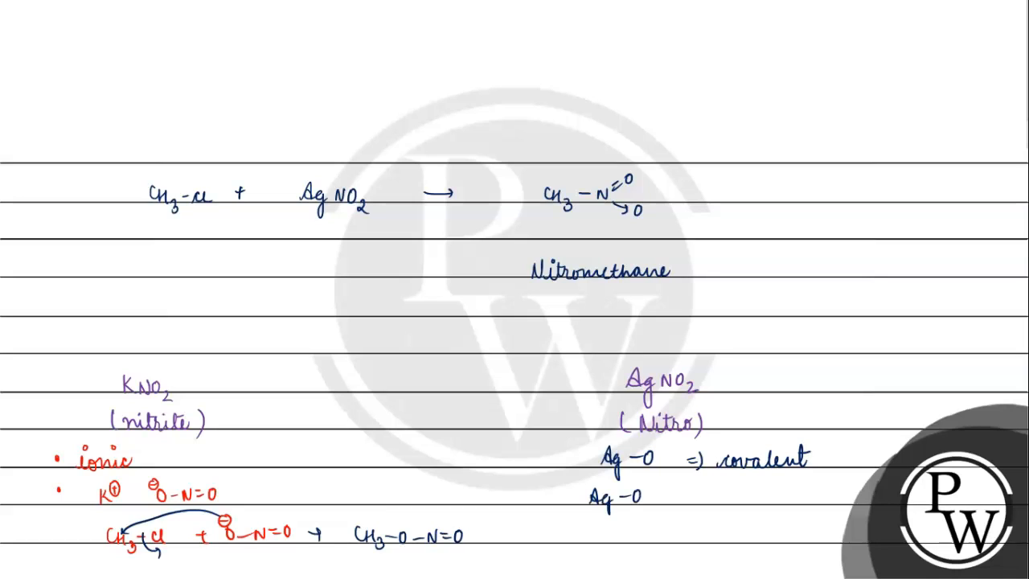
{"action": "type", "text": "-N=O"}
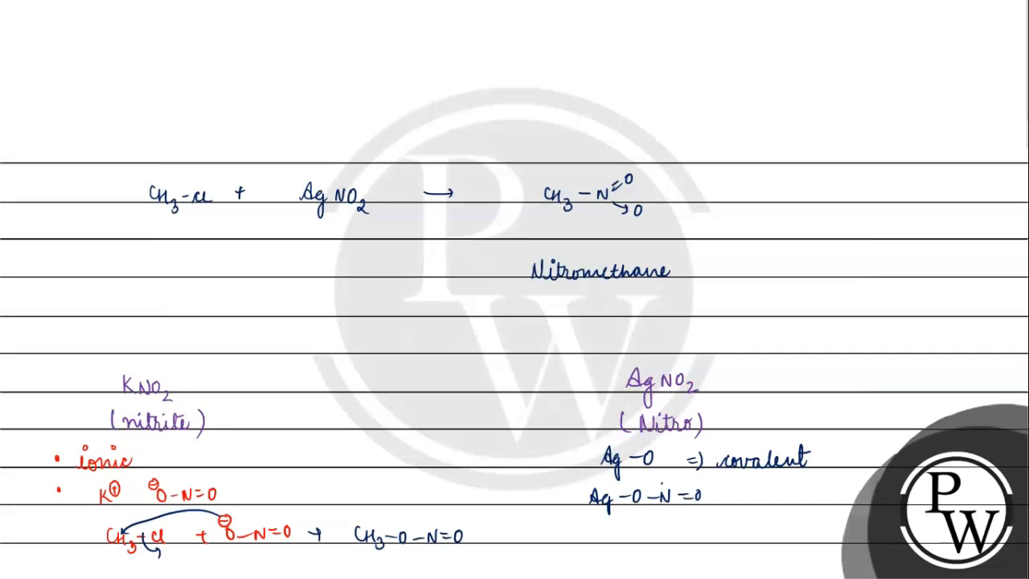
Write CH3–Cl with red arrows showing nitrogen attack and chloride leaving, giving CH3–NO2.
{"action": "type", "text": "Cl"}
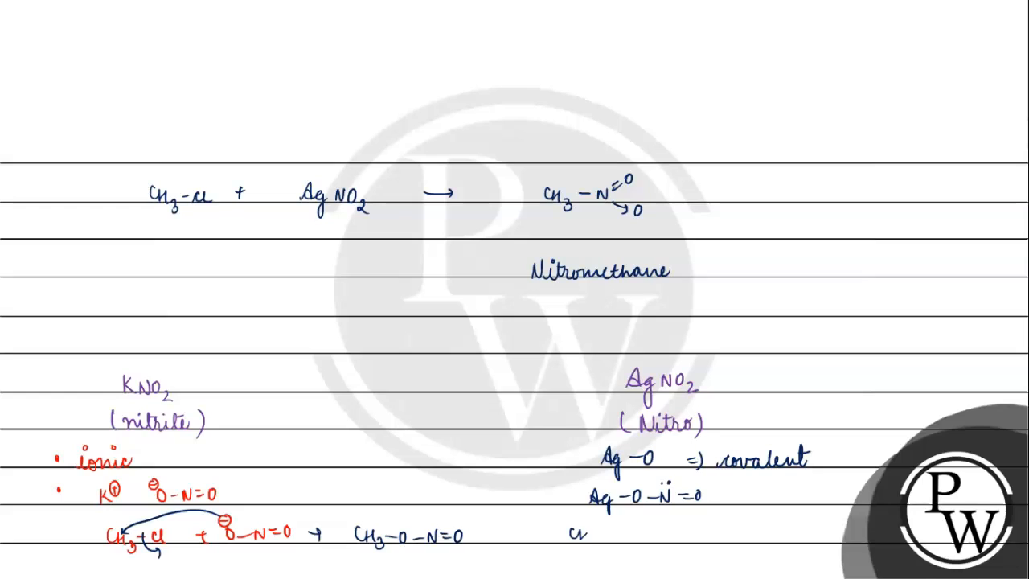
{"action": "type", "text": "CH3-Cl"}
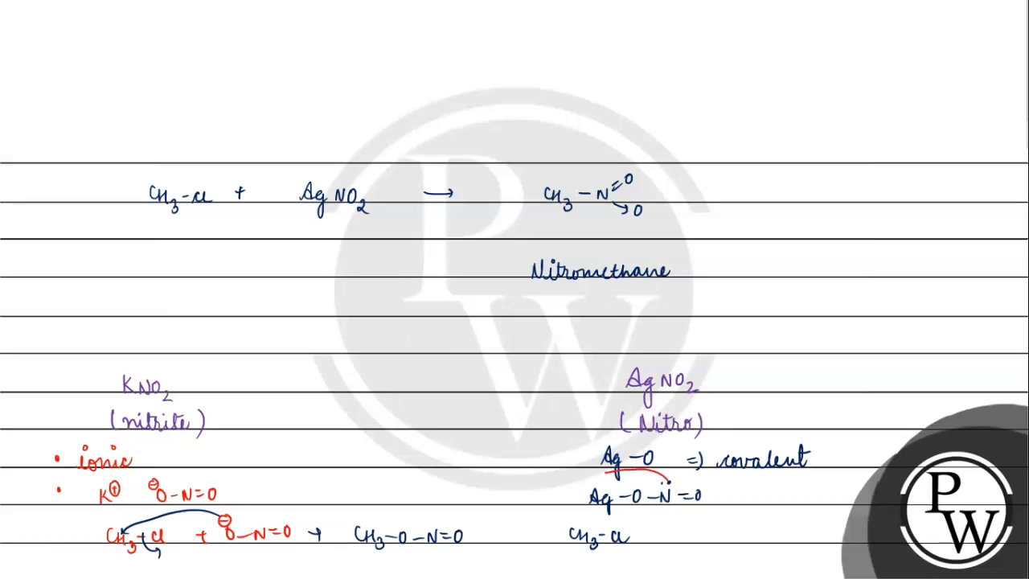
{"action": "left_click_drag", "start_coordinate": [608, 470], "coordinate": [578, 523]}
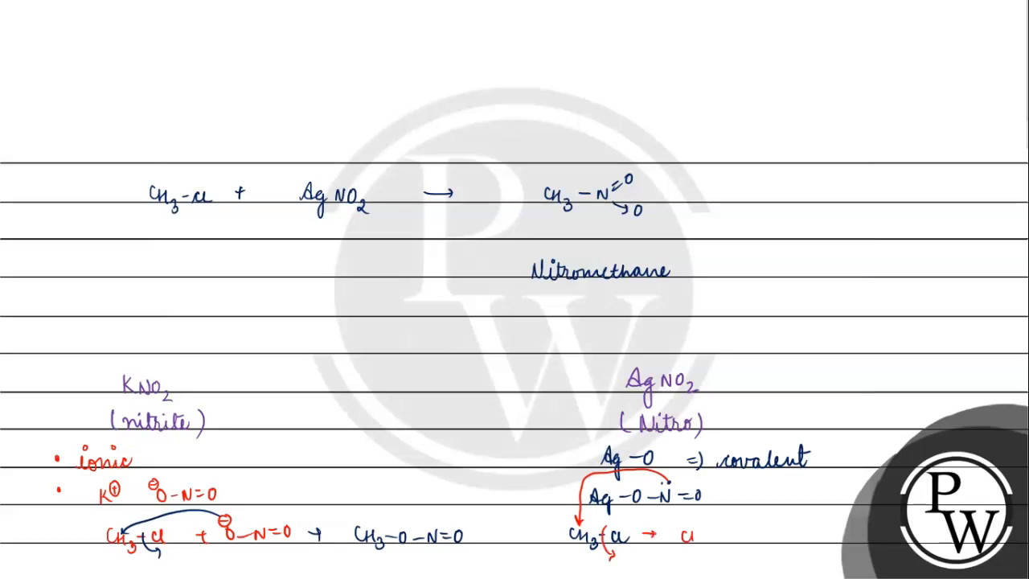
{"action": "type", "text": "CH3-NO"}
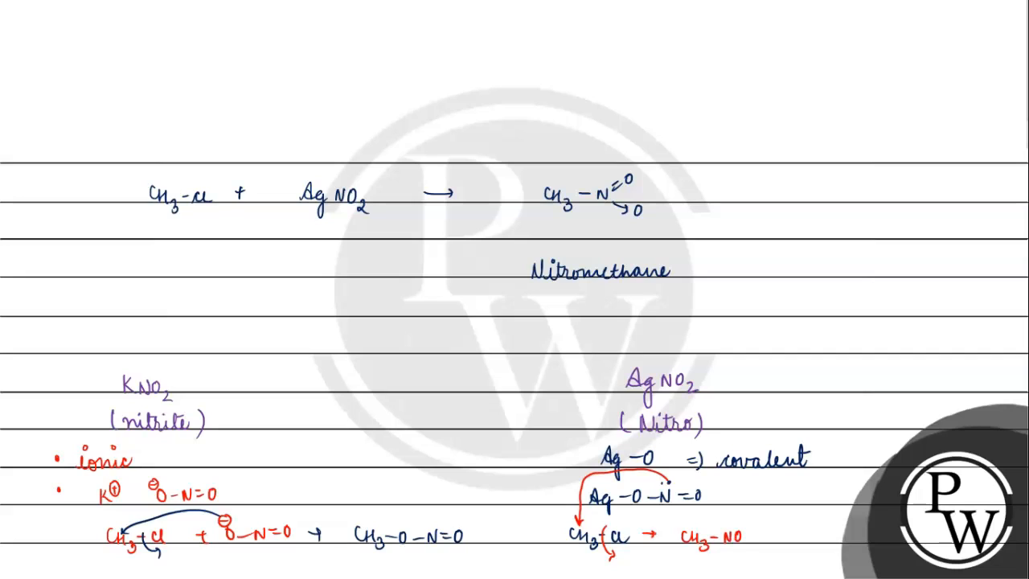